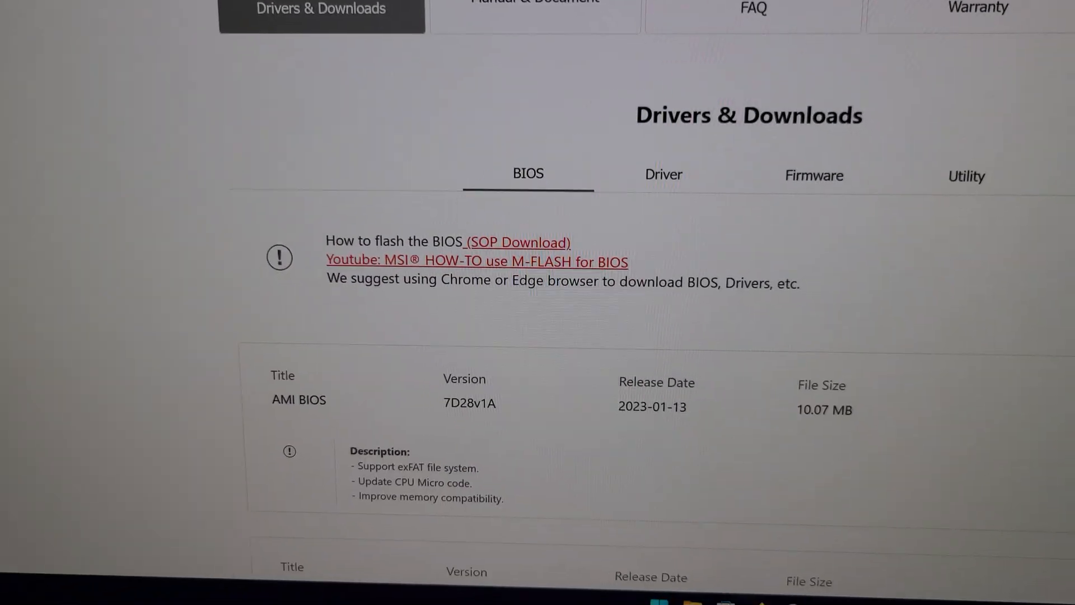
scroll("down", 3)
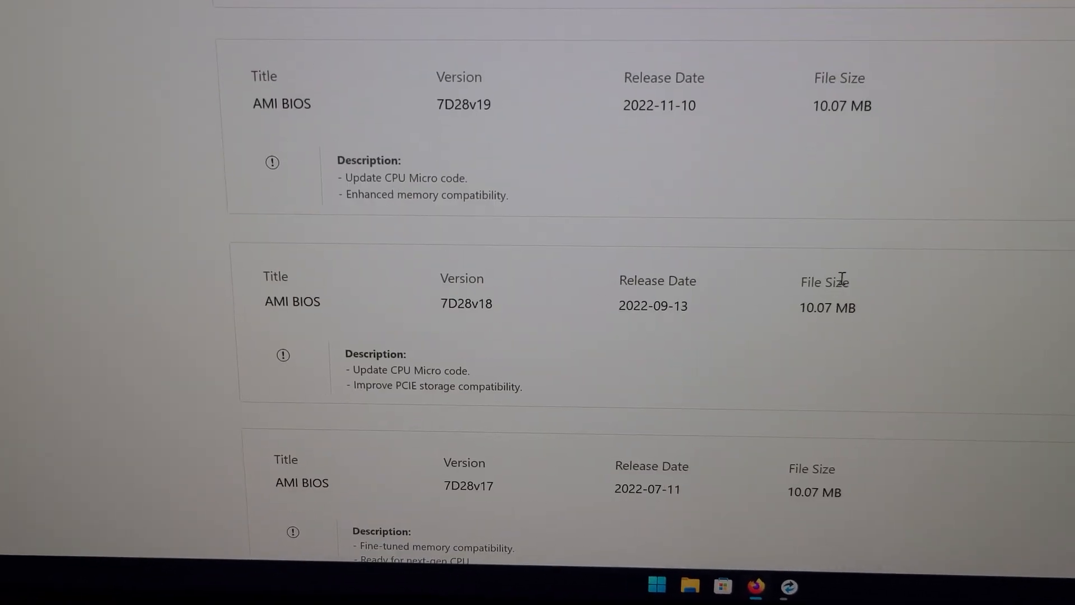
scroll("up", 3)
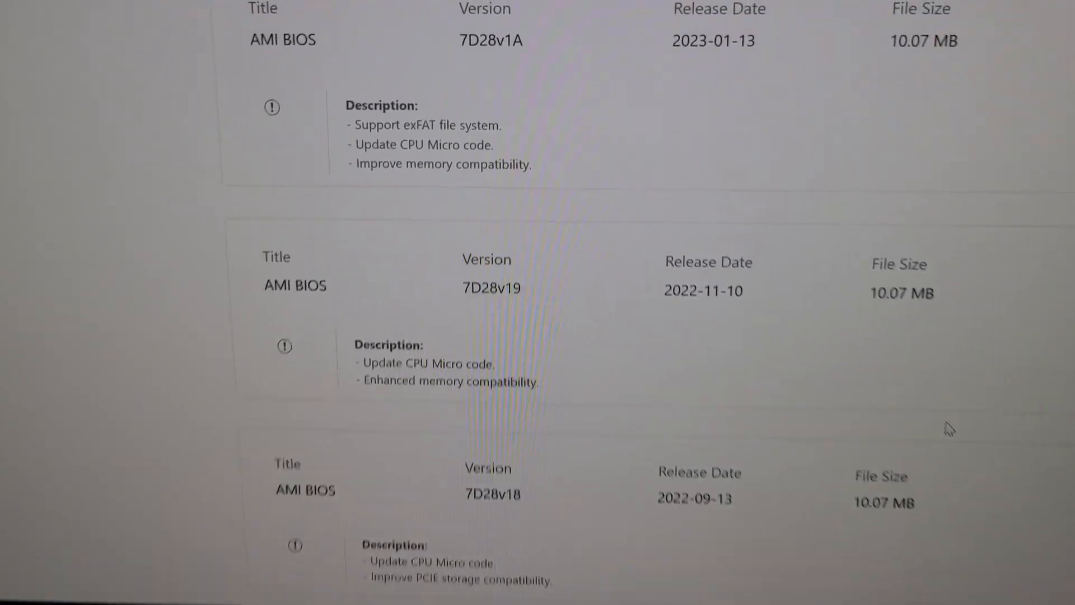
scroll("down", 3)
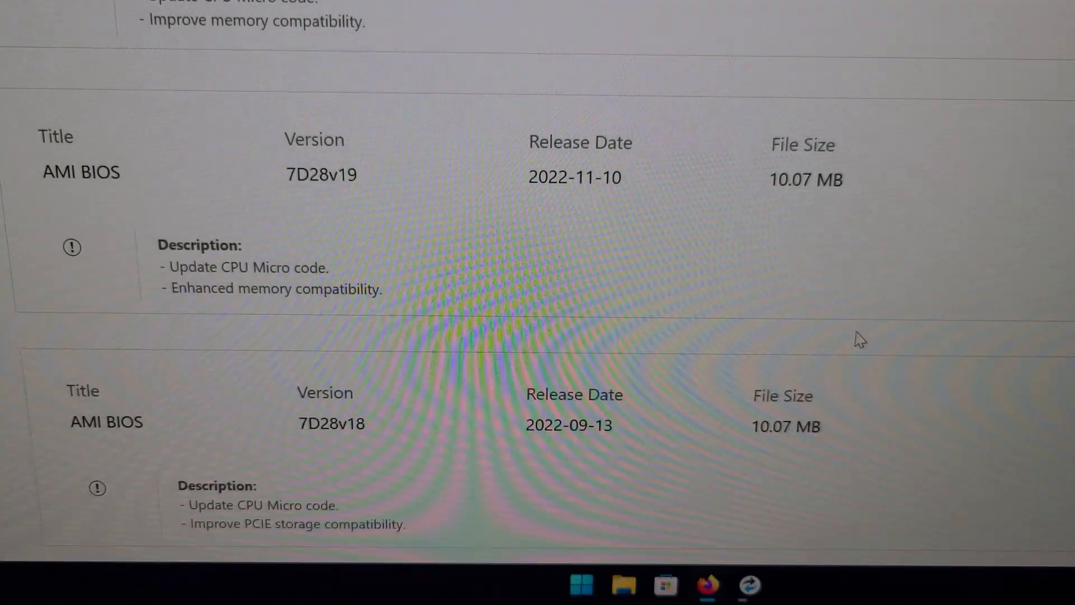
scroll("up", 3)
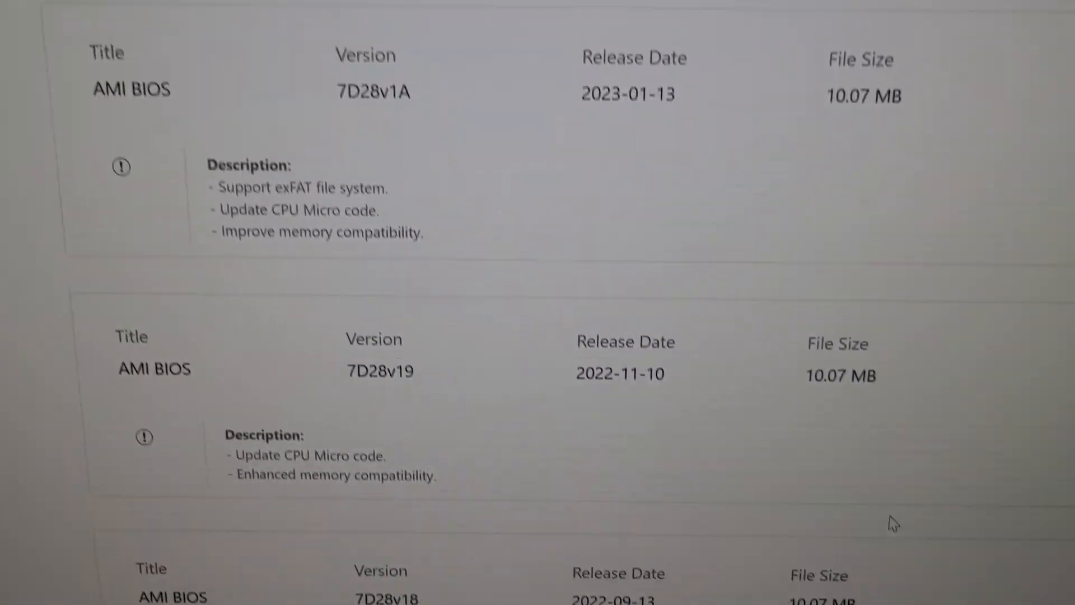
scroll("up", 3)
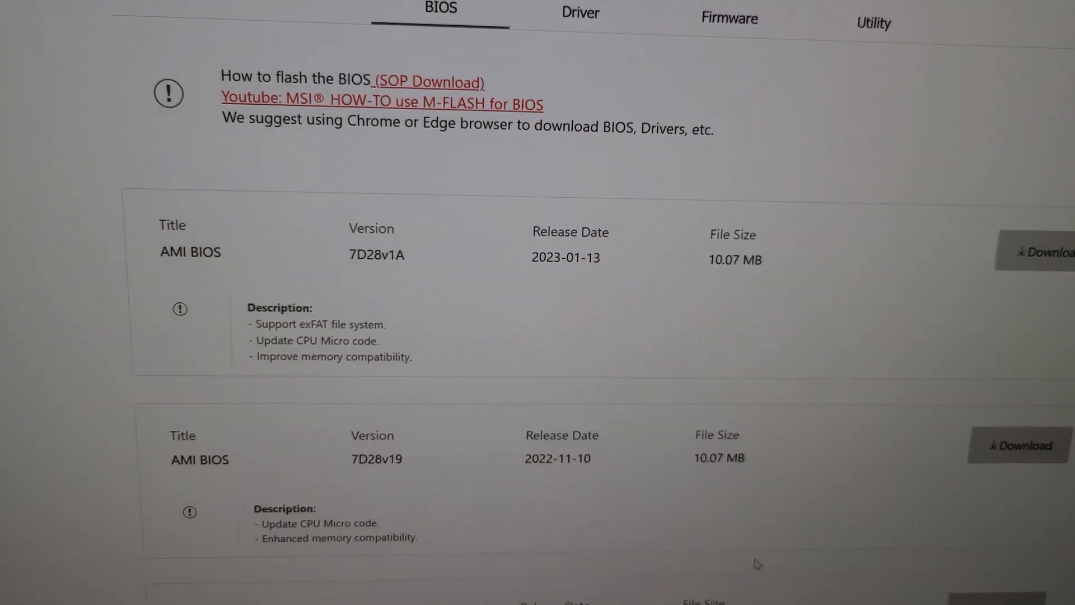
scroll("up", 3)
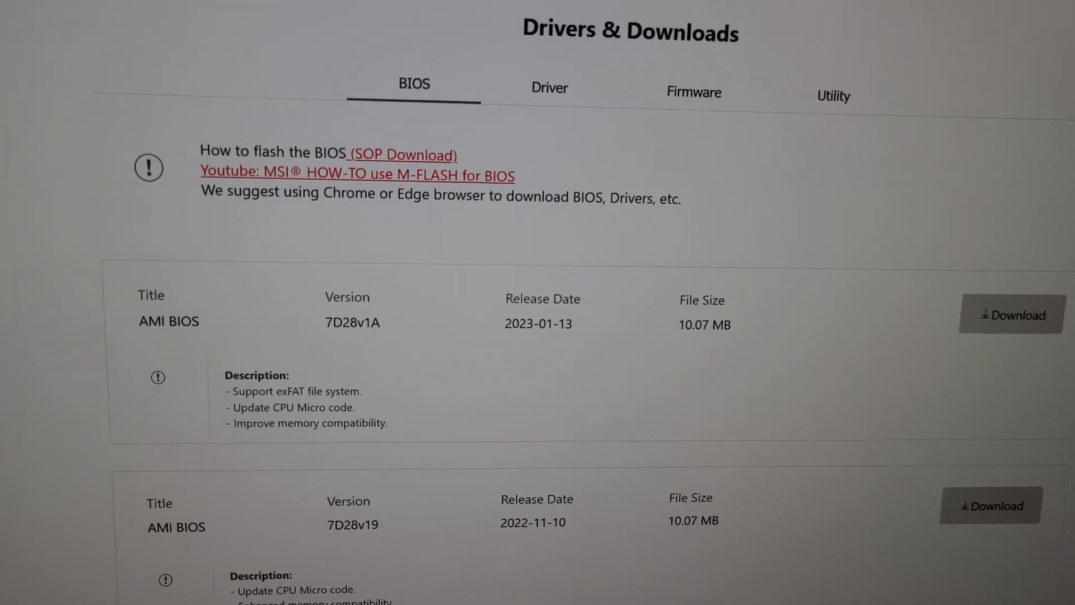
scroll("down", 3)
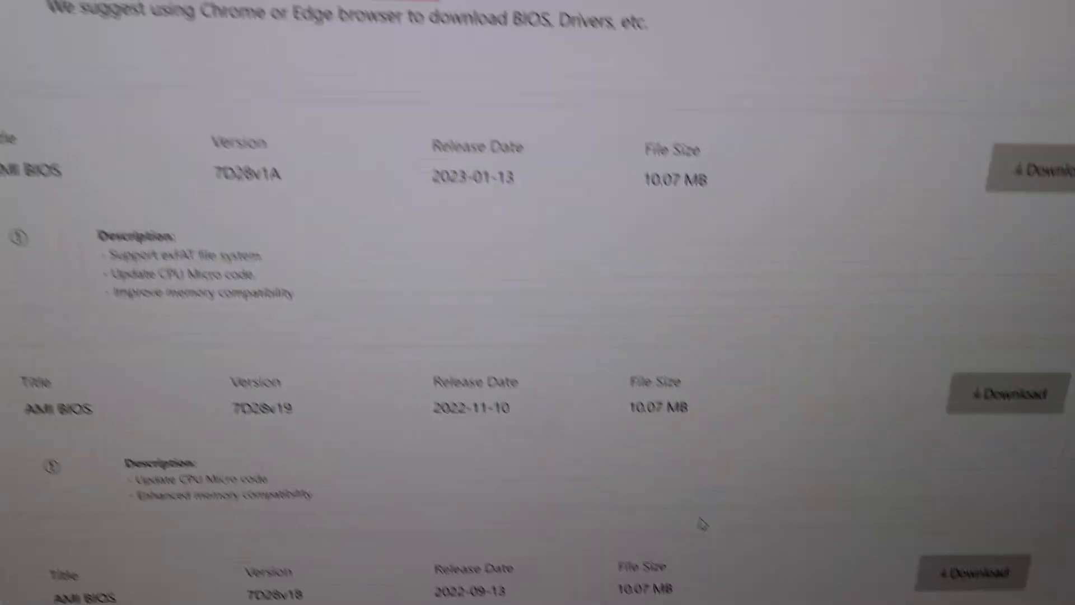
scroll("up", 3)
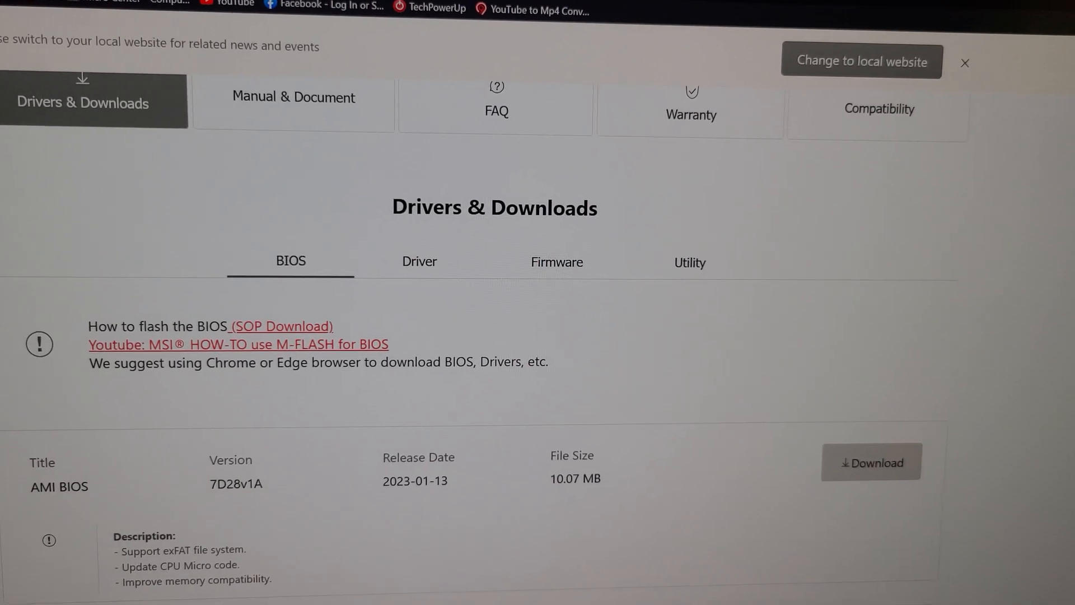
scroll("up", 3)
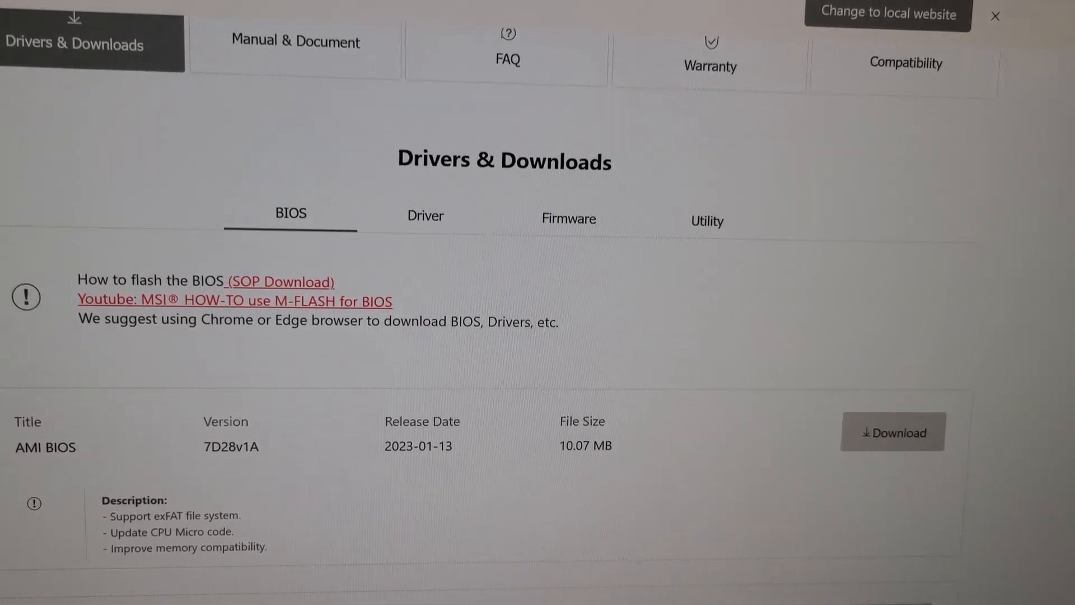
scroll("down", 3)
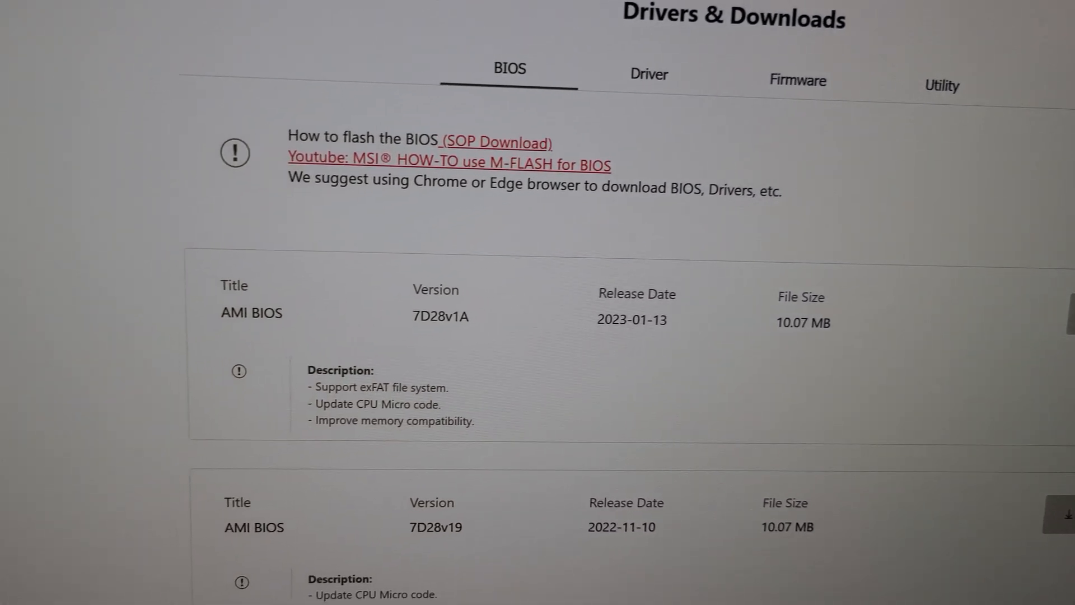
scroll("up", 3)
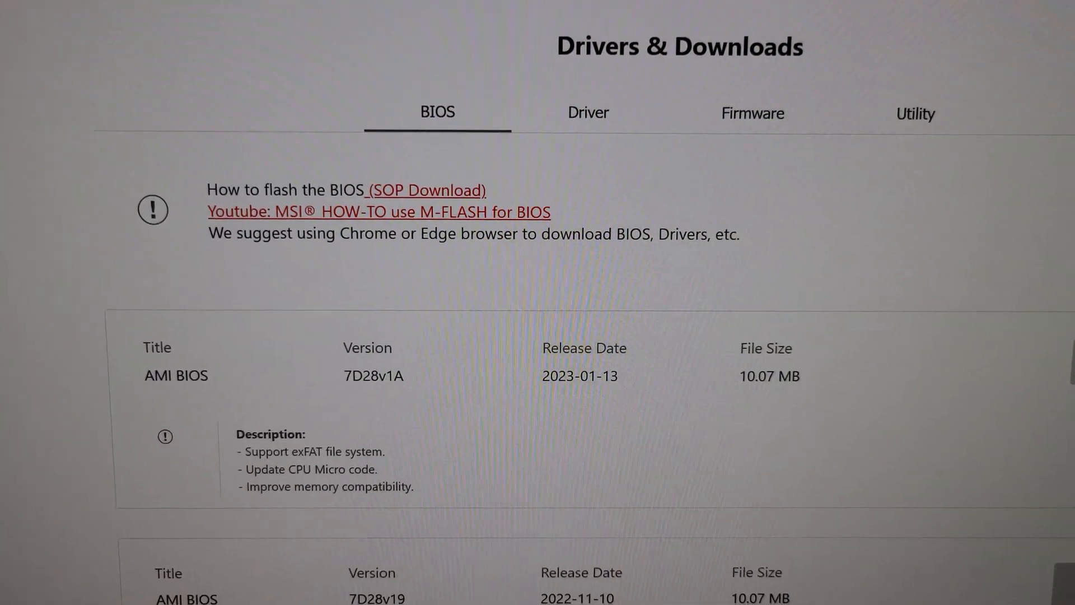
scroll("down", 3)
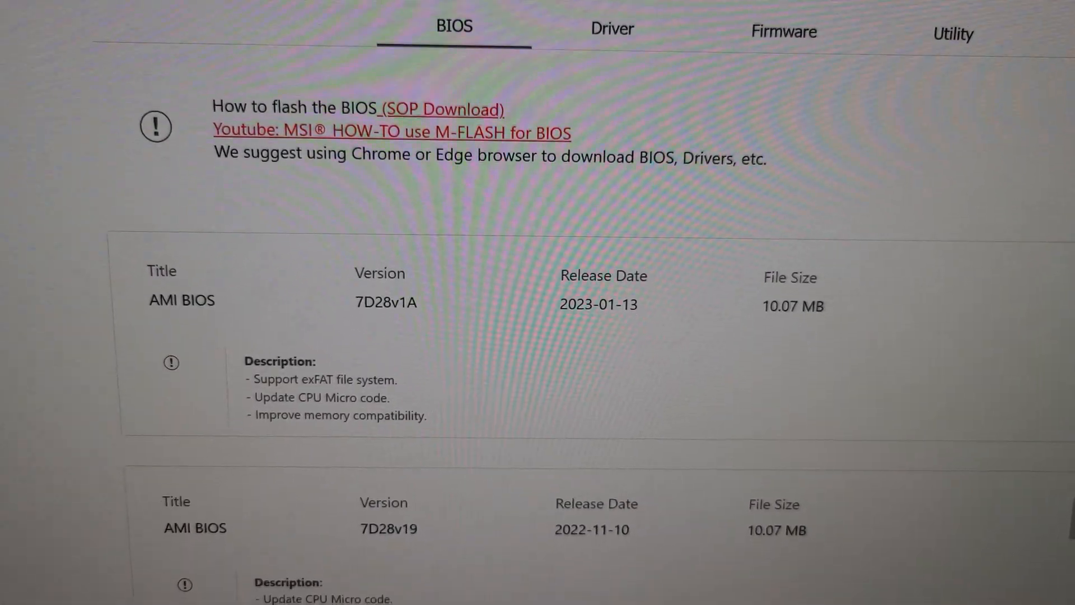
scroll("down", 3)
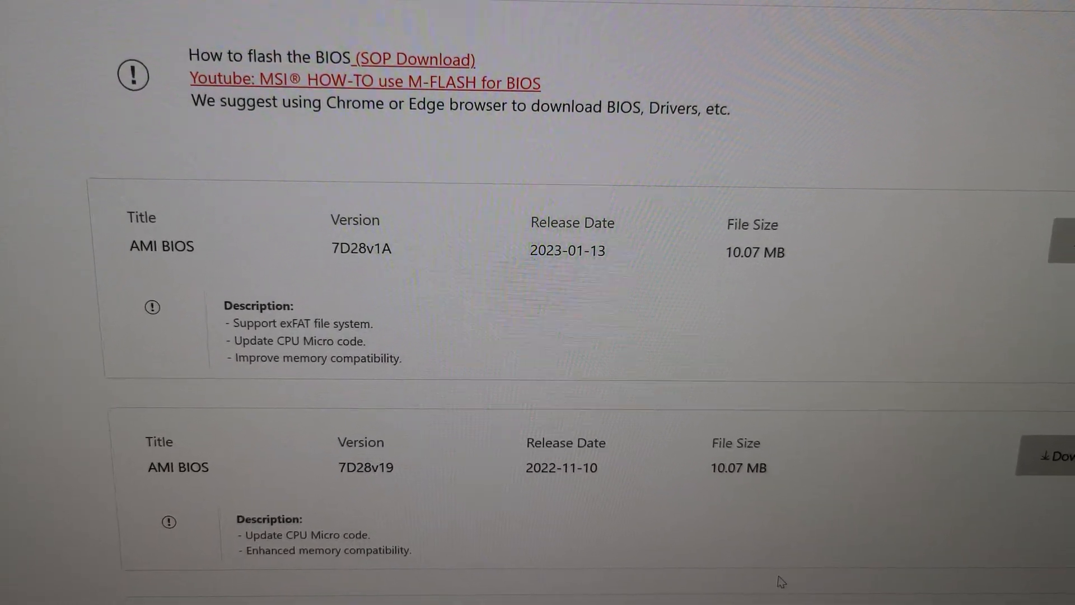
scroll("up", 3)
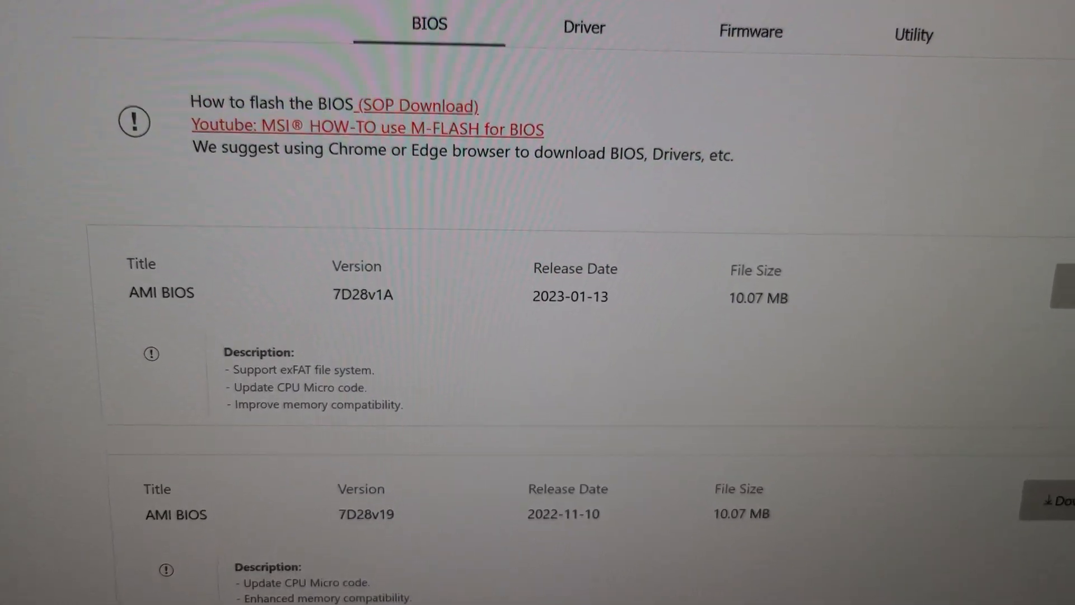
scroll("up", 3)
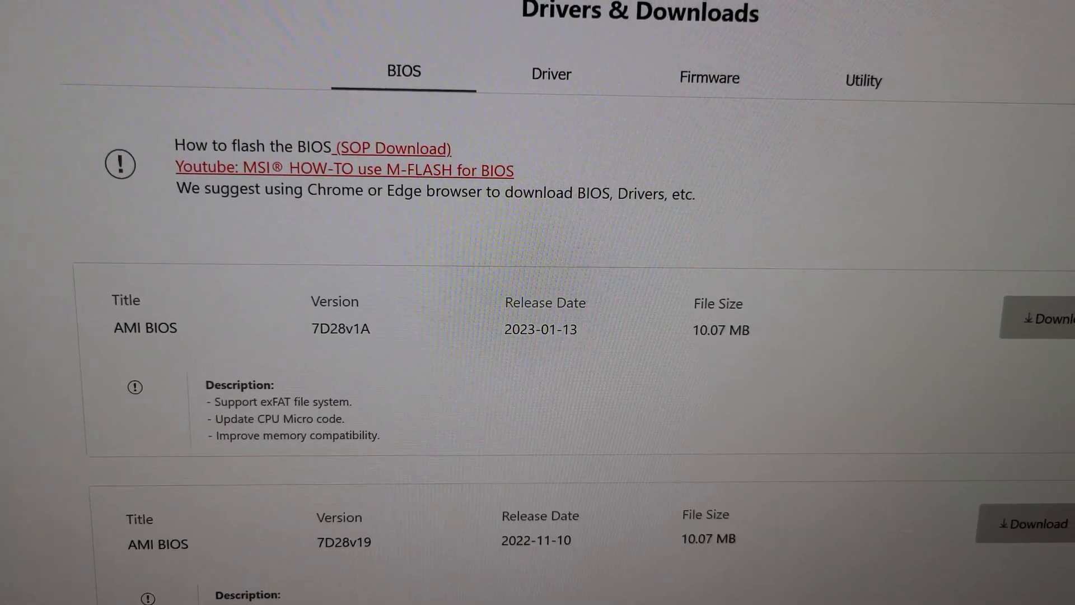
scroll("up", 3)
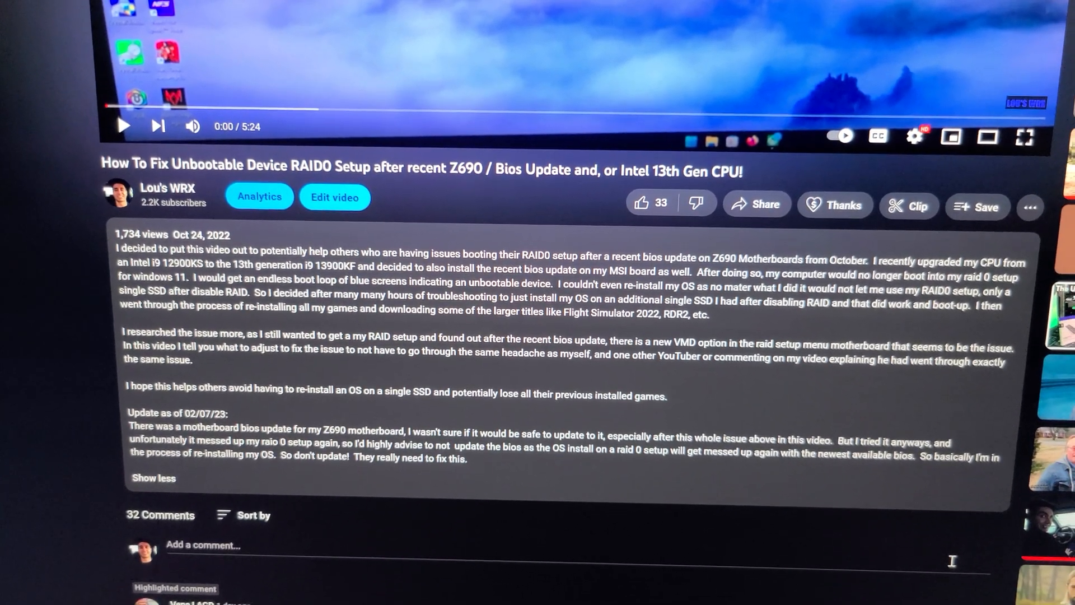
scroll("down", 3)
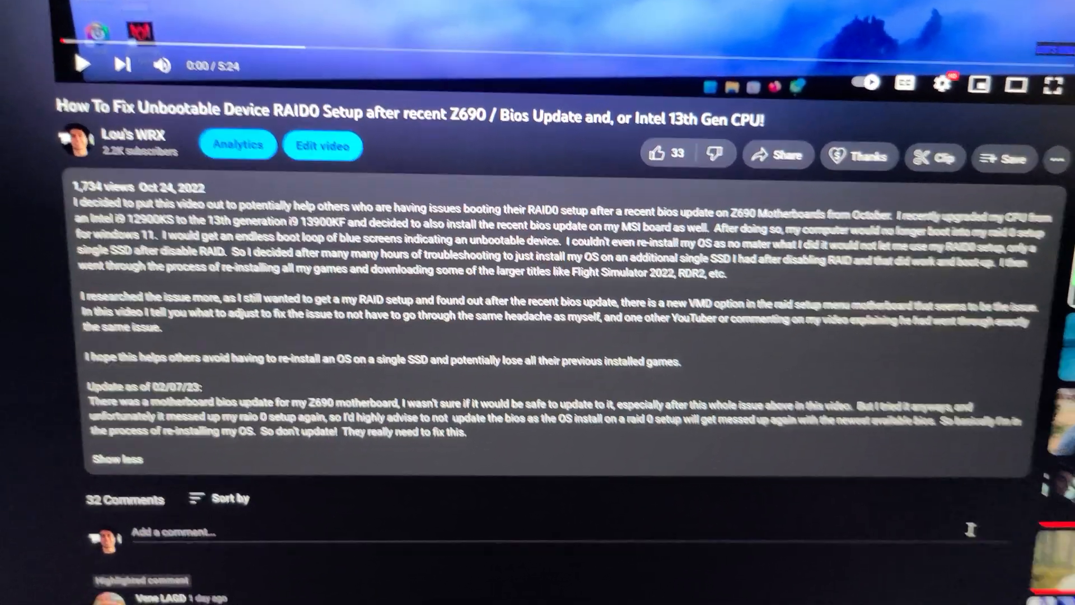
scroll("down", 3)
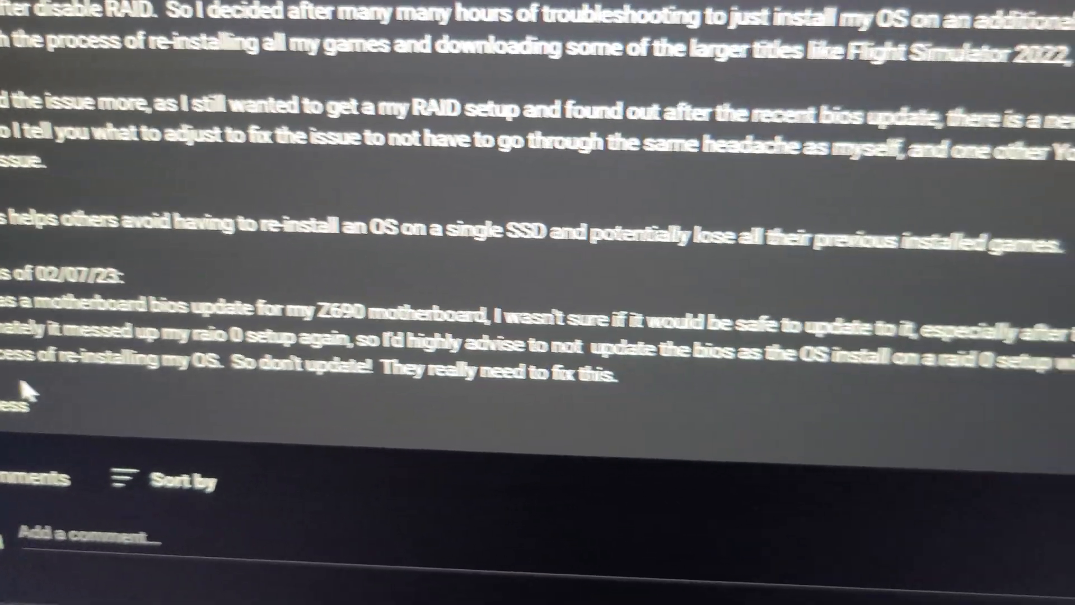
scroll("up", 3)
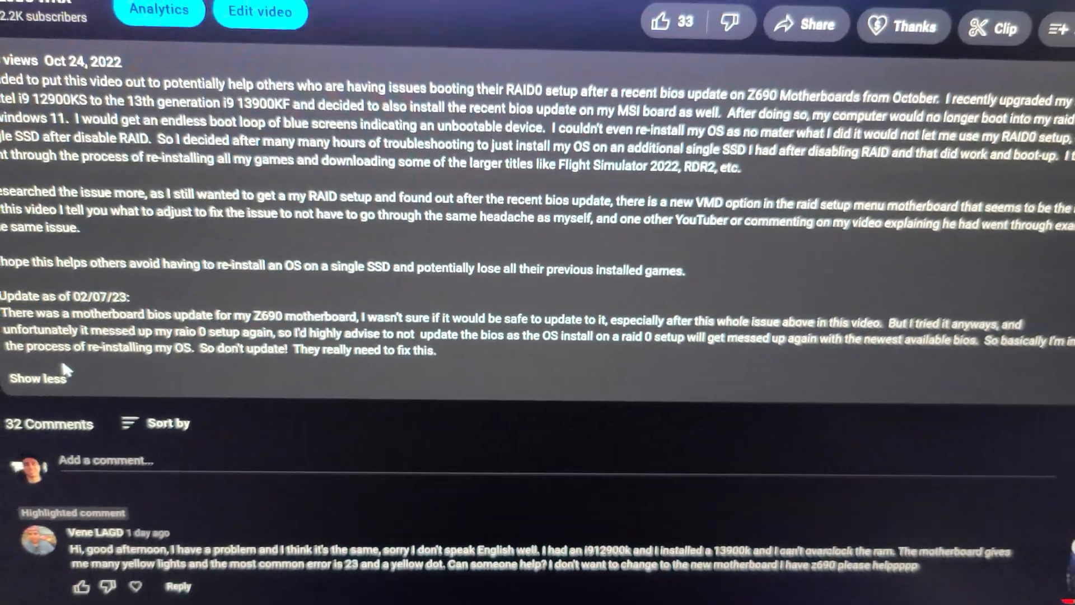
scroll("up", 3)
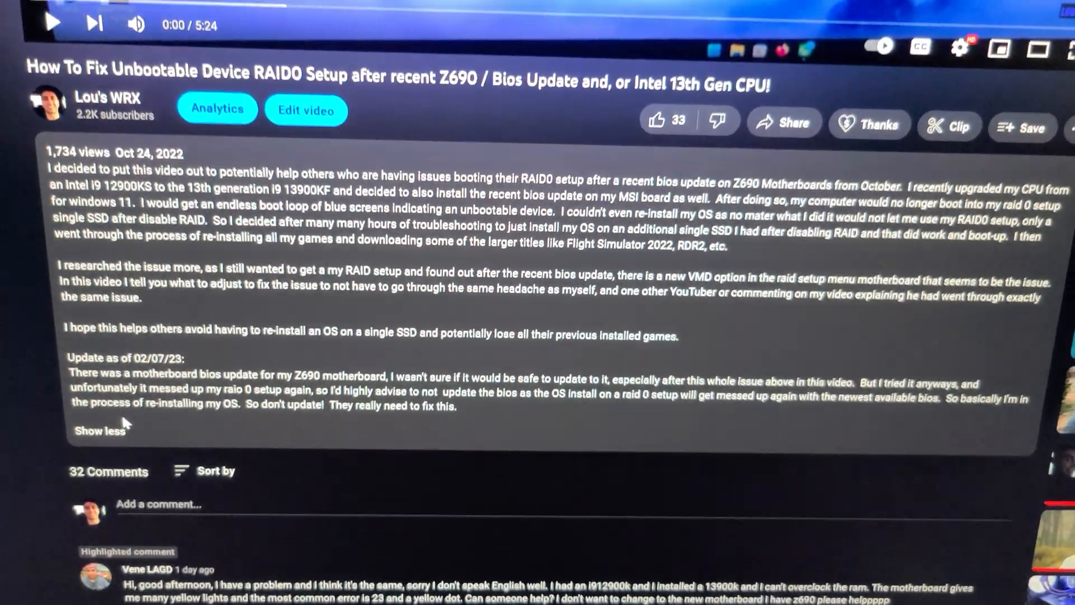
scroll("up", 3)
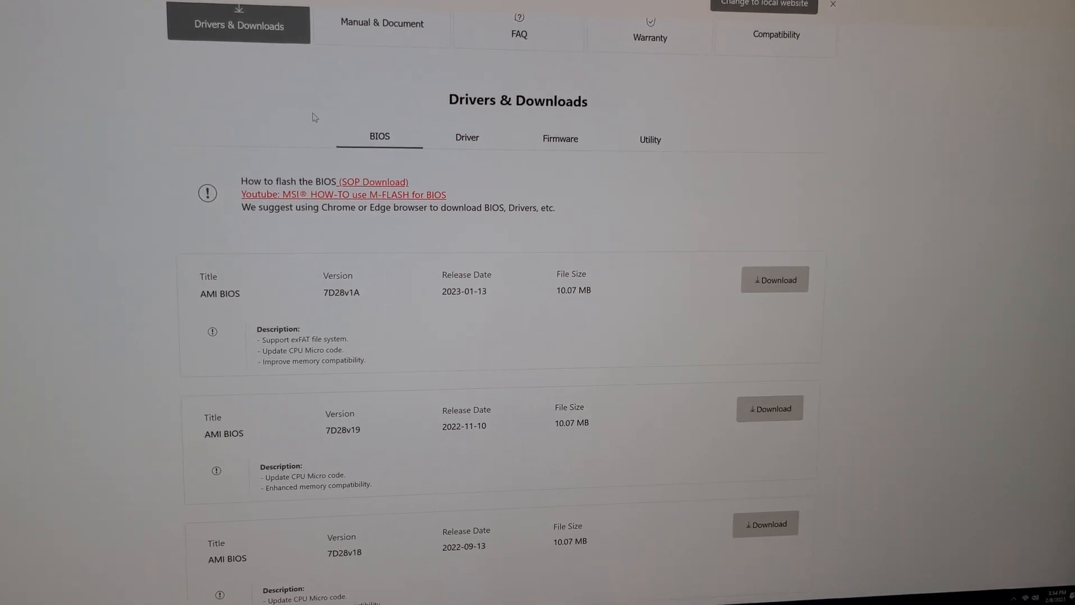
scroll("up", 3)
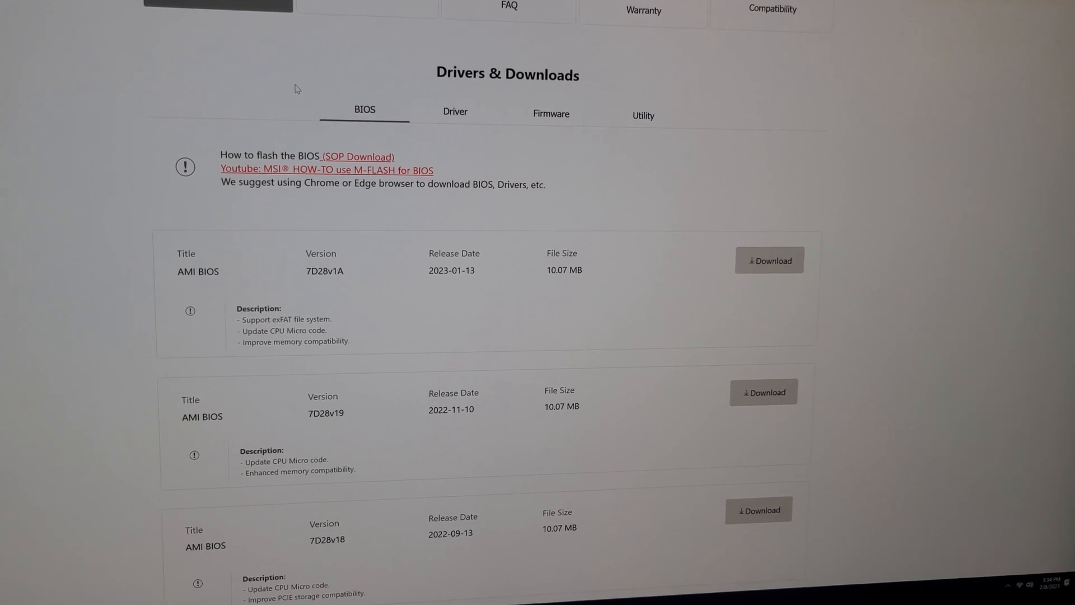
scroll("up", 3)
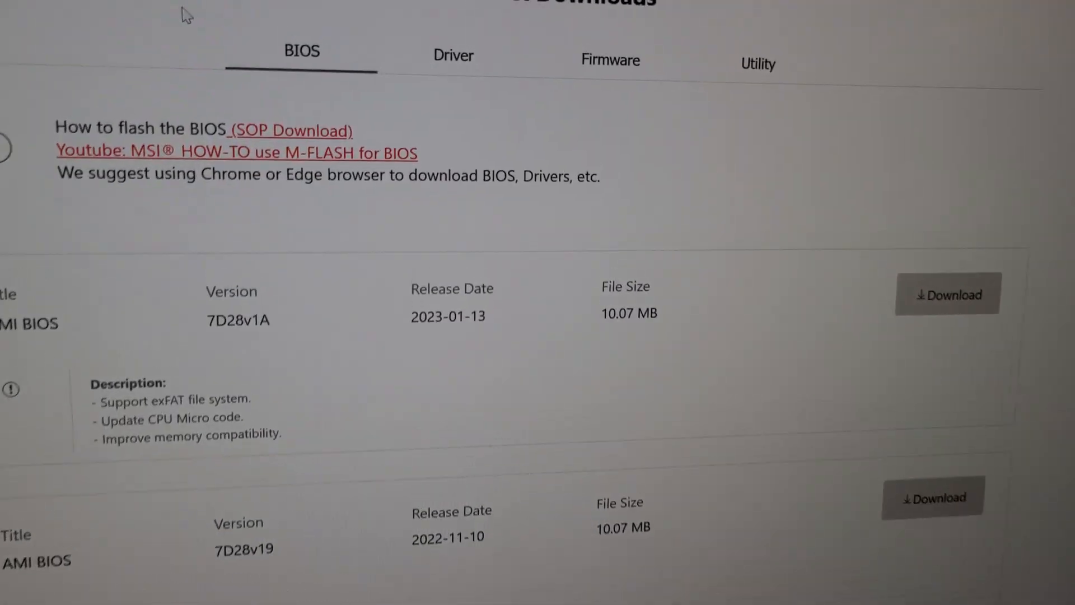
scroll("up", 3)
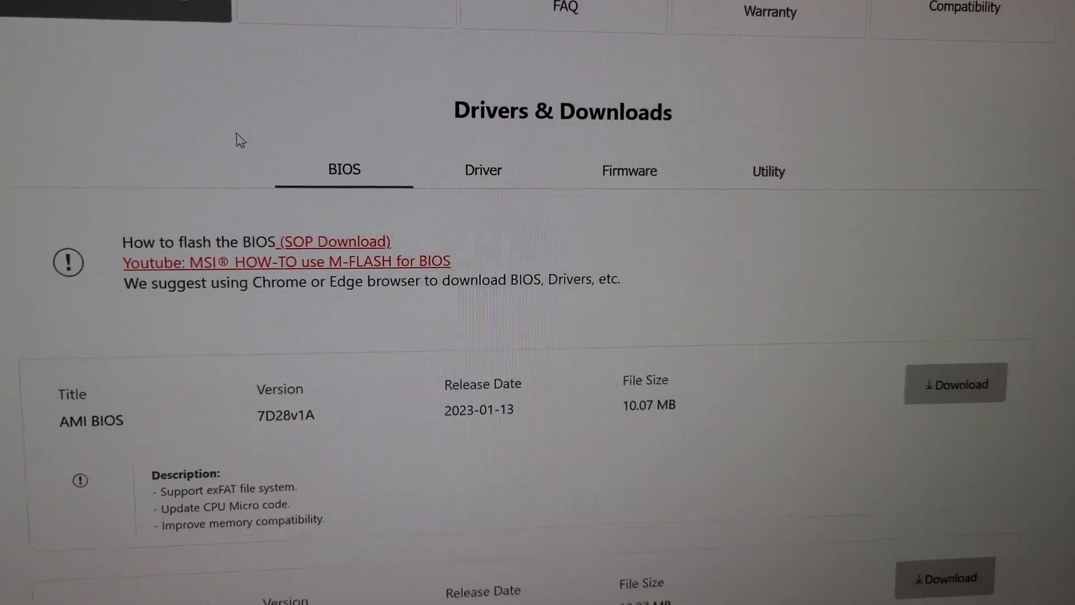
scroll("up", 3)
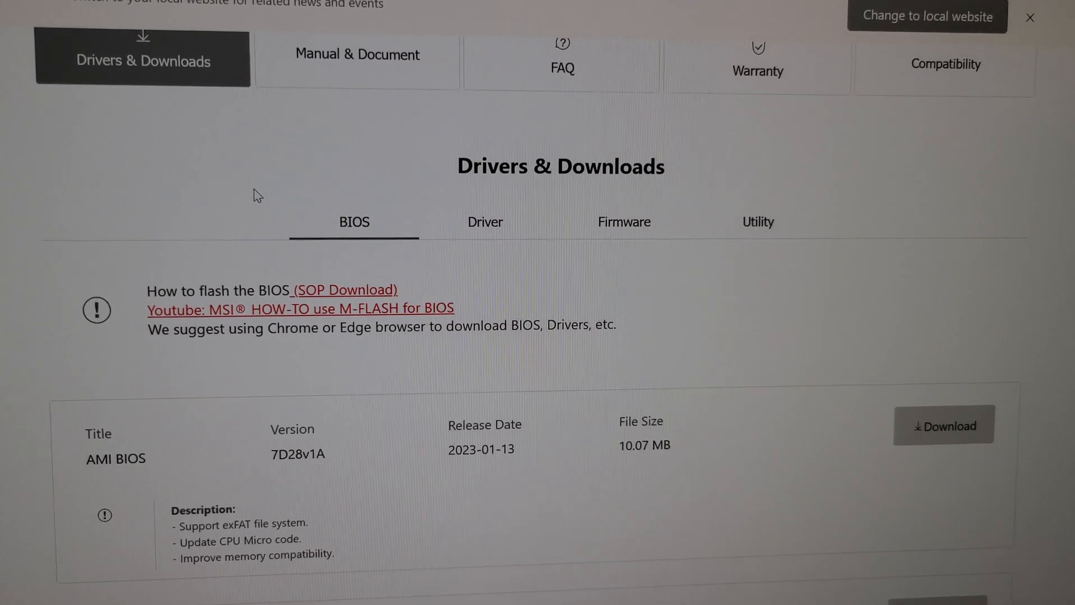
scroll("down", 3)
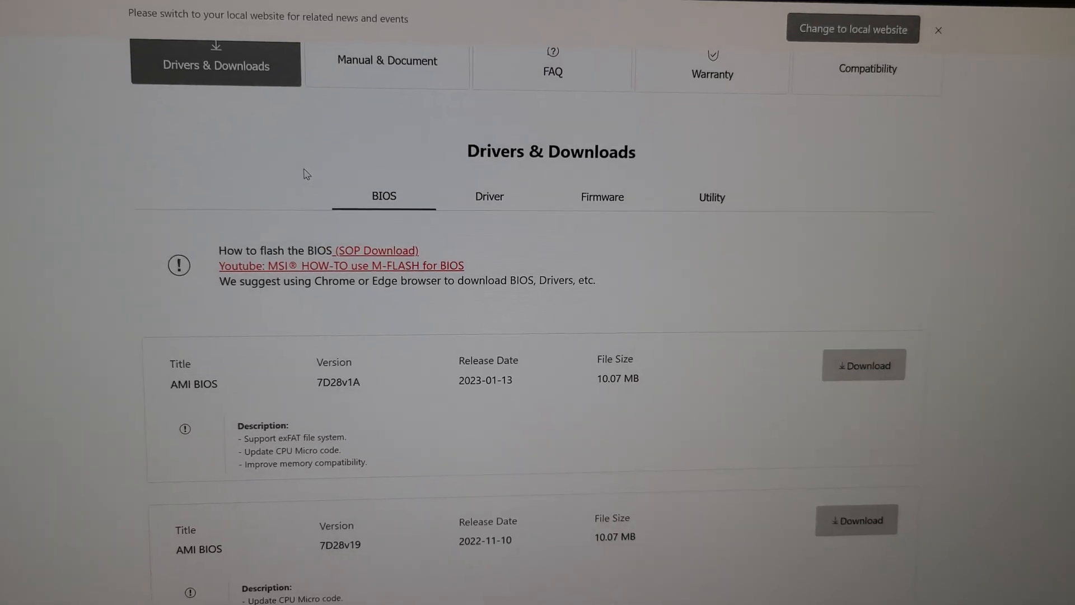
scroll("up", 3)
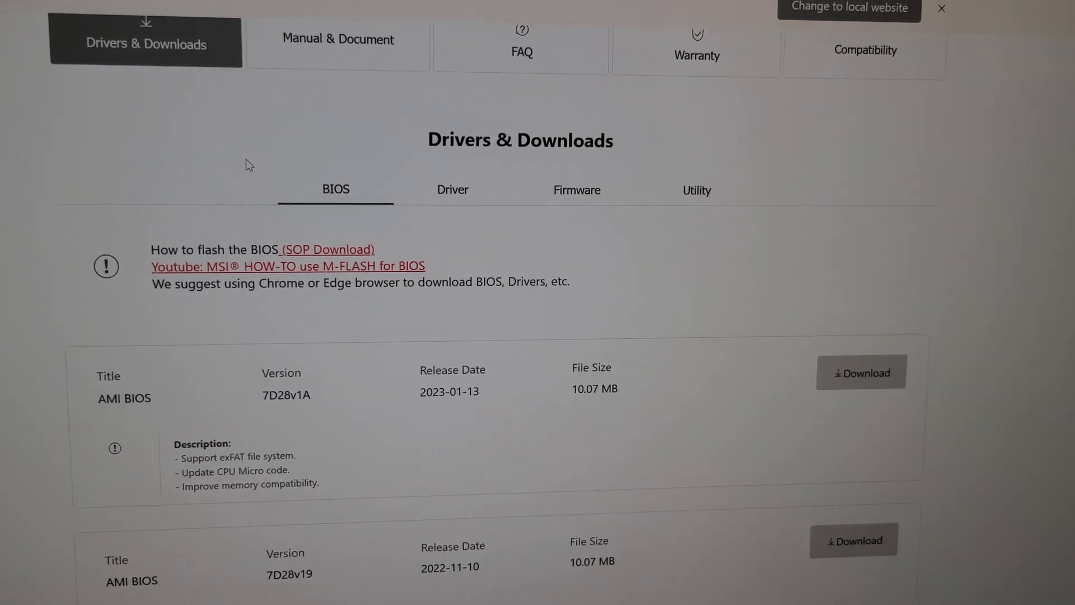